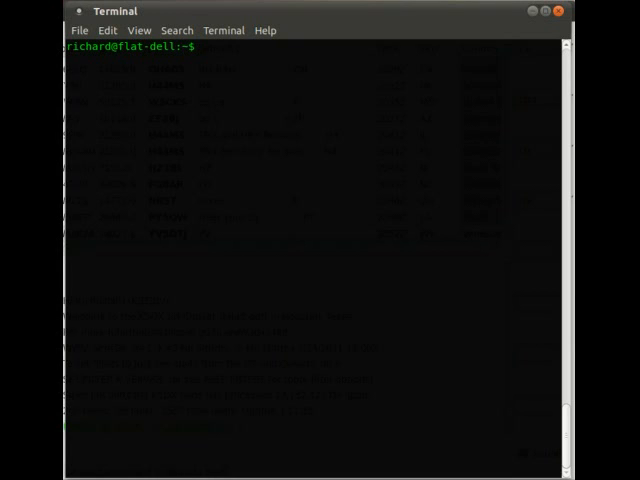
Start telnet, quit at its prompt, and retype telnet dxc.ab5k.net ready to run
text(telnet dxc.ab5k.net)
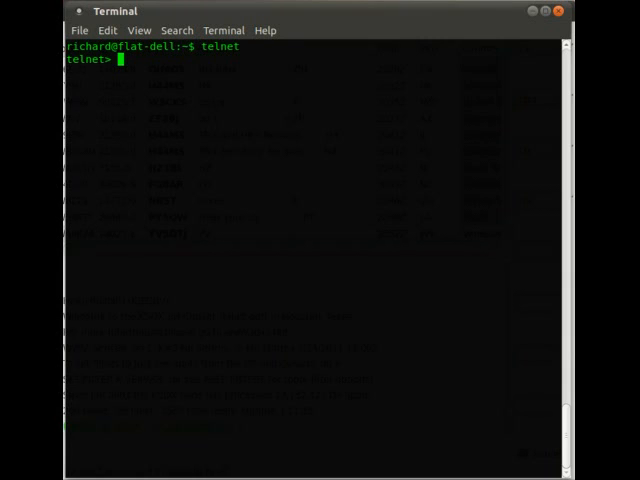
text(quit)
text(clear)
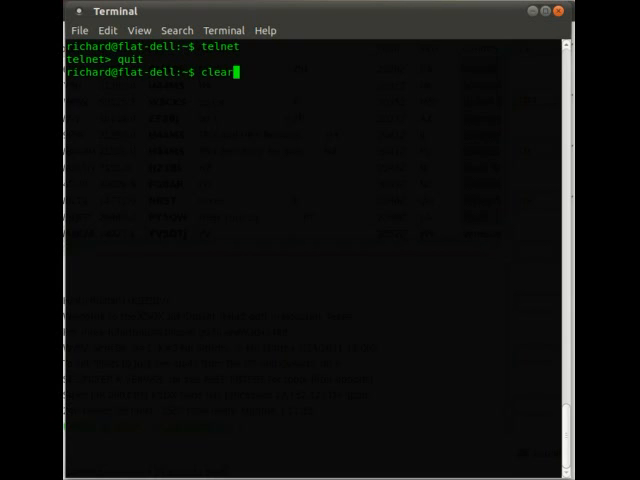
text(telnet dxc.ab5k.net)
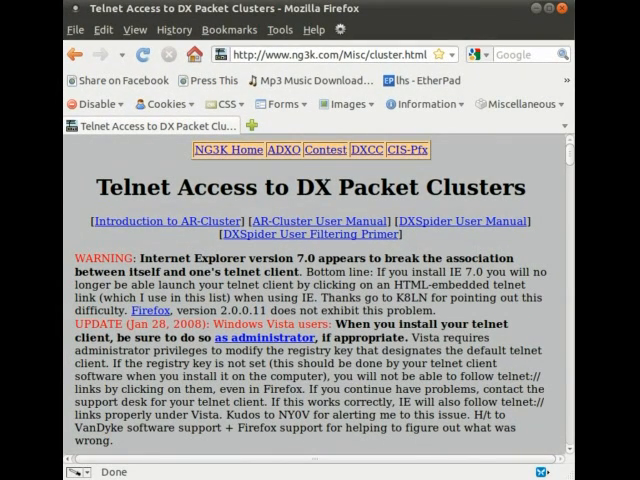
scroll(down, 3)
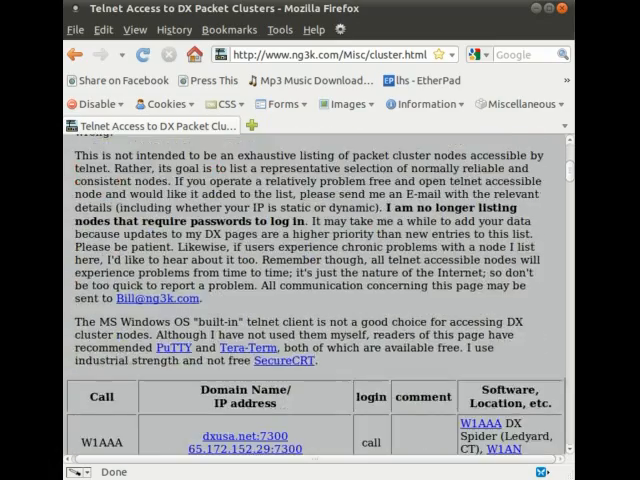
scroll(down, 3)
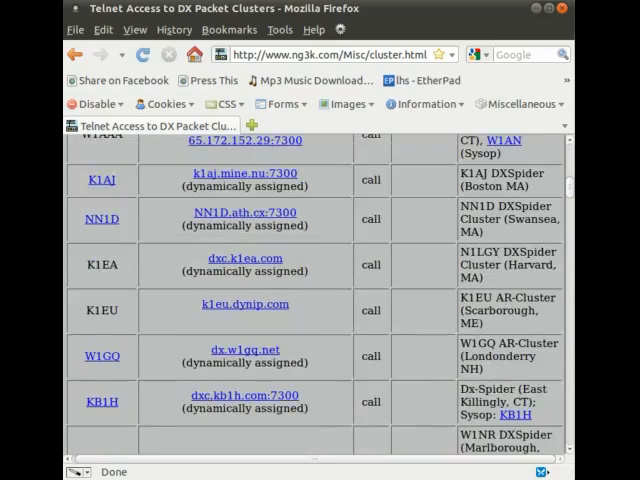
scroll(down, 3)
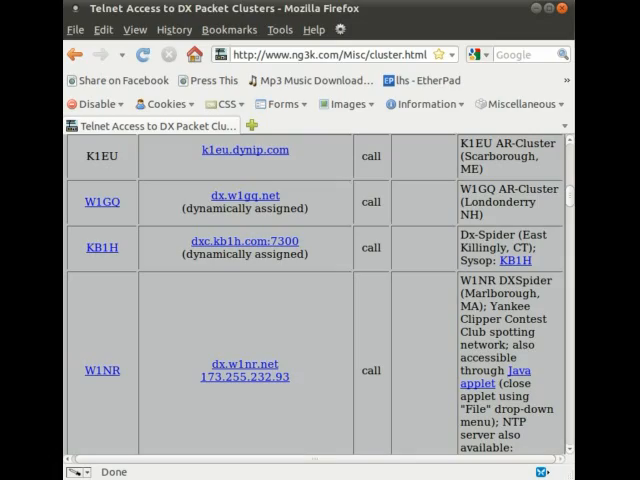
scroll(down, 3)
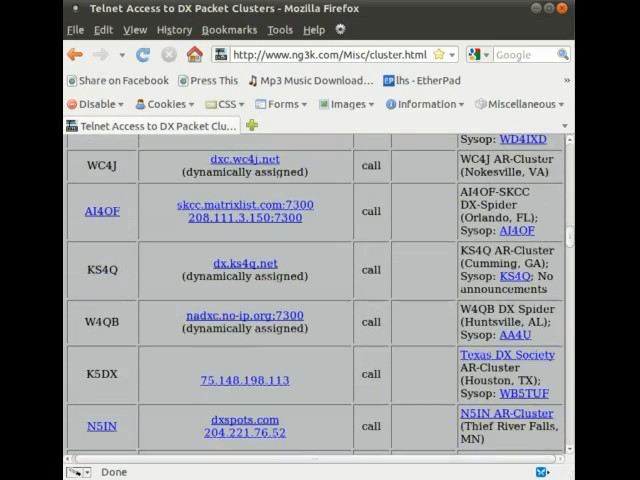
scroll(down, 3)
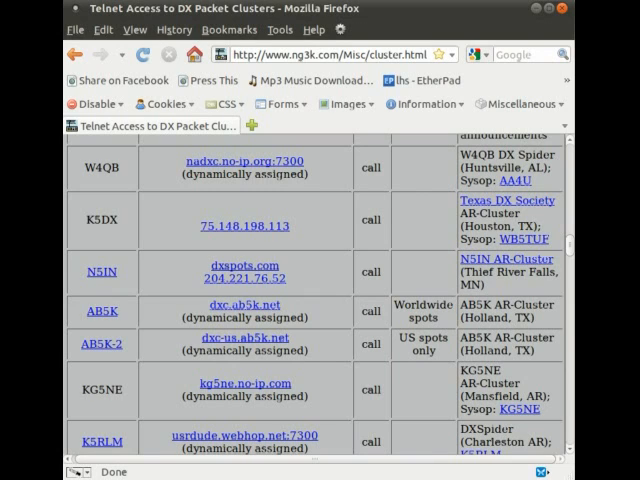
scroll(down, 3)
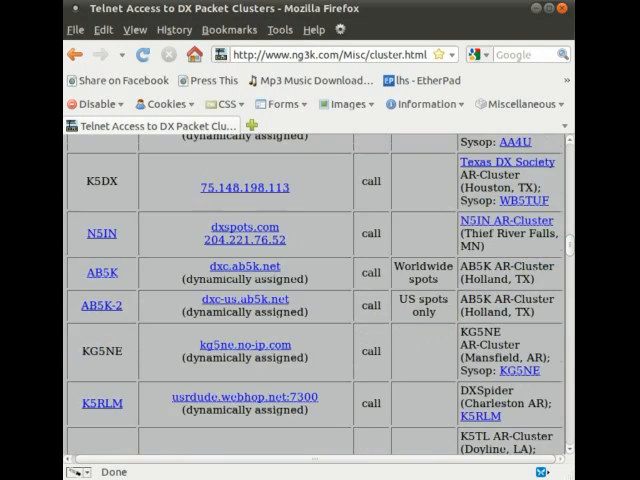
scroll(down, 3)
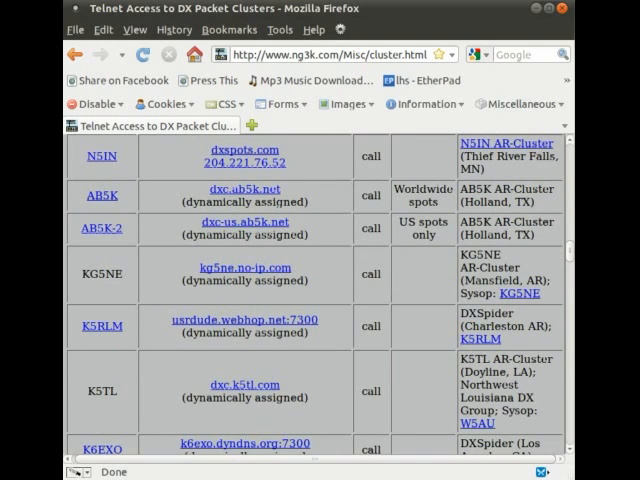
scroll(down, 3)
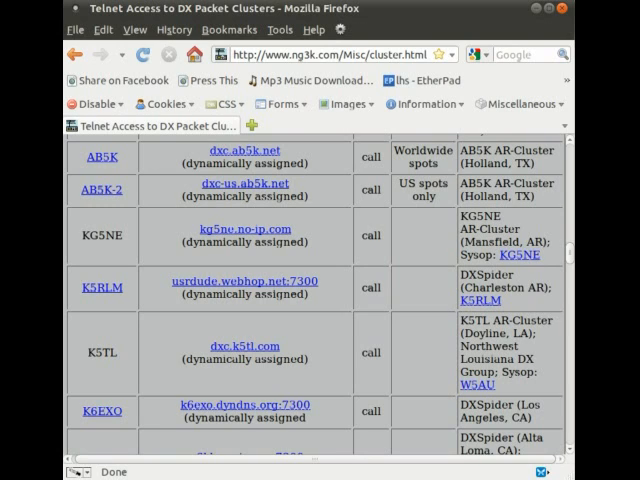
scroll(down, 3)
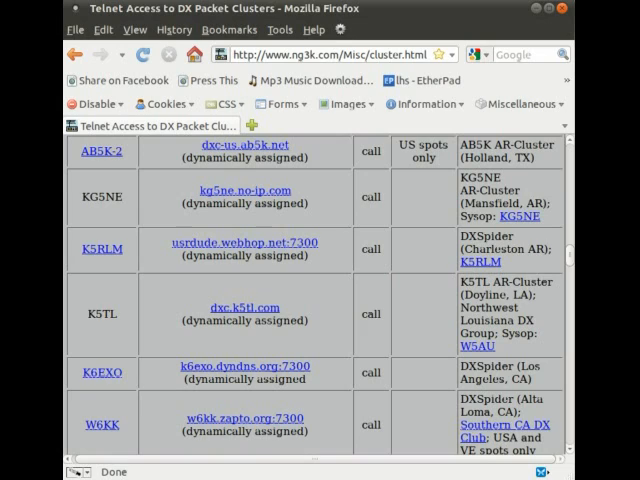
scroll(down, 3)
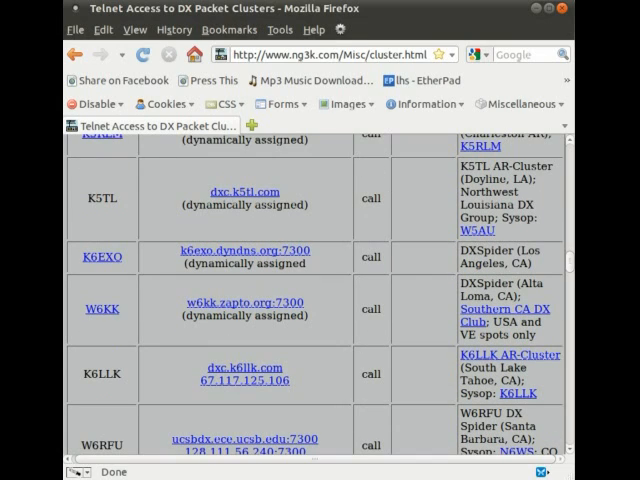
scroll(down, 3)
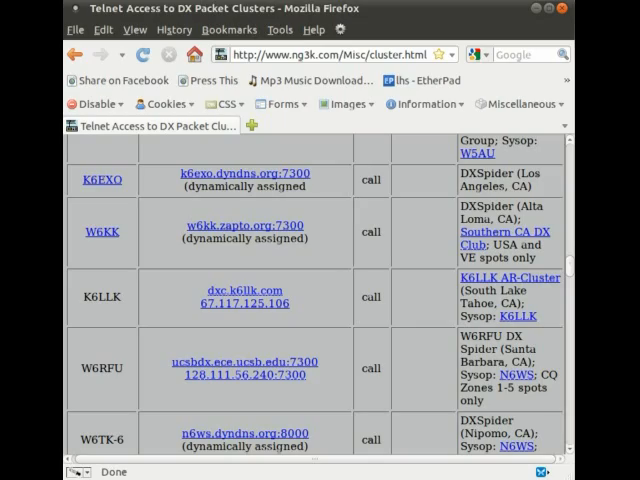
scroll(down, 3)
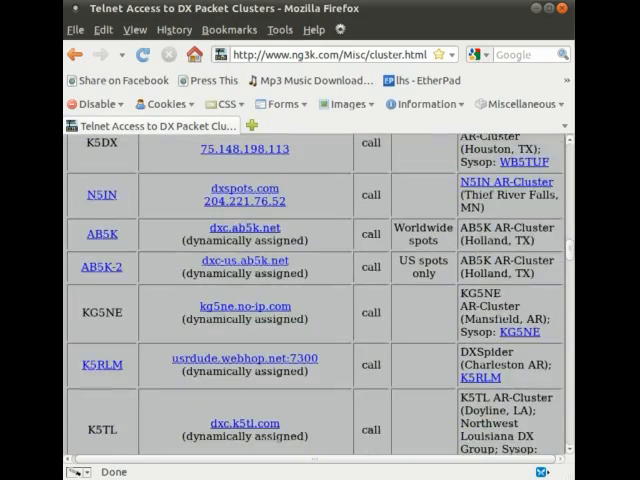
scroll(down, 3)
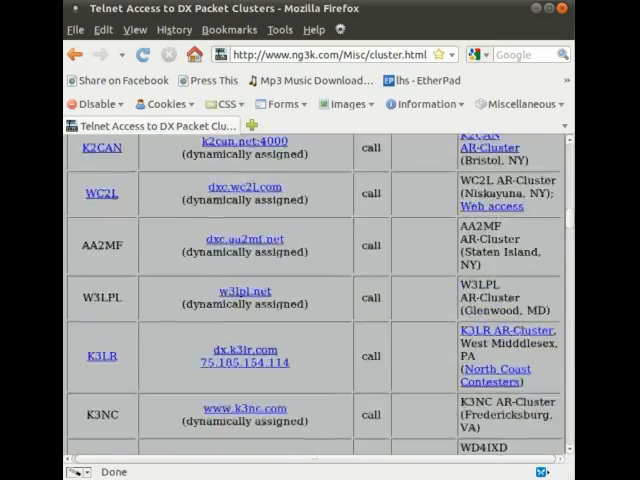
scroll(down, 3)
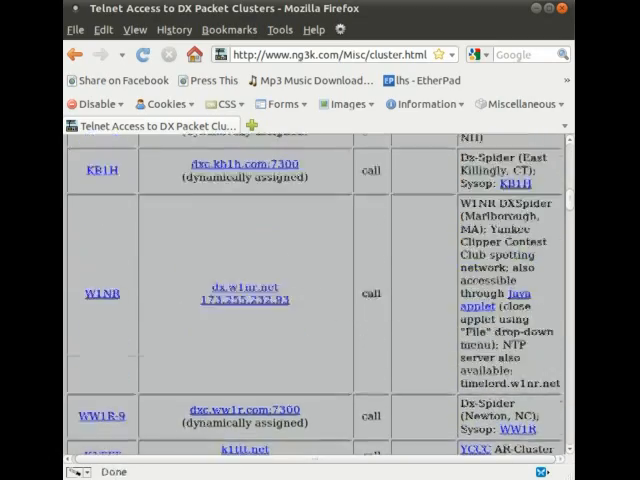
scroll(up, 3)
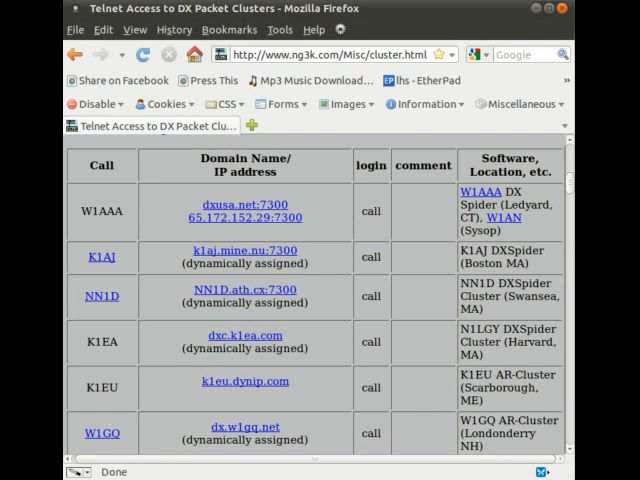
scroll(down, 3)
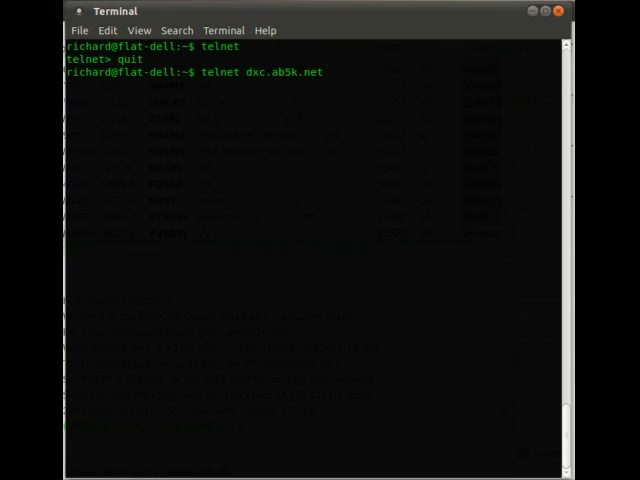
Run the telnet connection to dxc.ab5k.net and log in as kb5jbv at the AB5K node
key(Return)
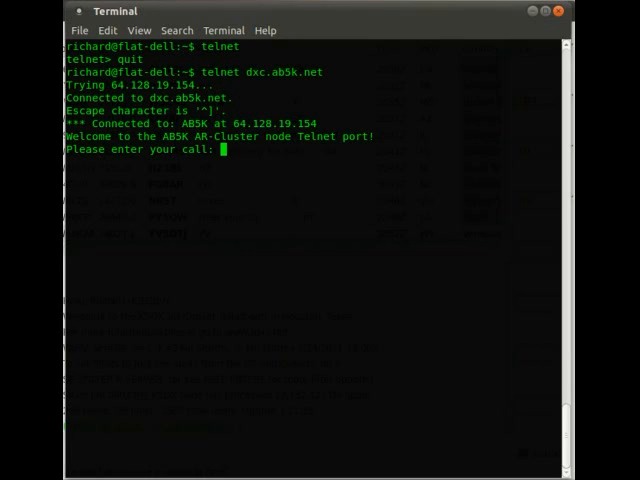
text(kb5)
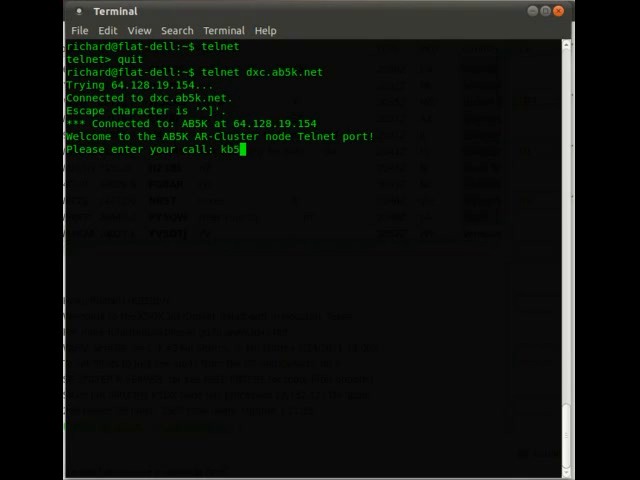
text(jbv)
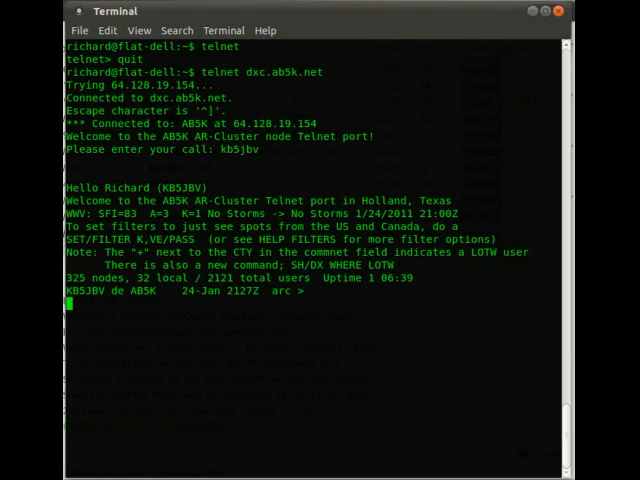
text(sh/dx)
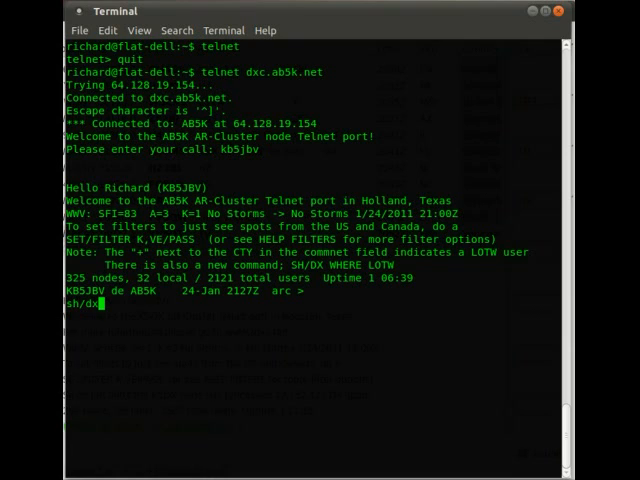
Submit sh/dx to list the AB5K cluster's recent DX spots and scroll through them
key(Return)
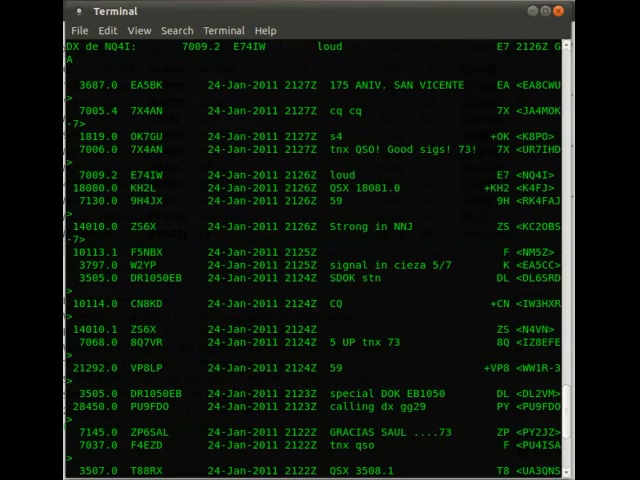
scroll(down, 3)
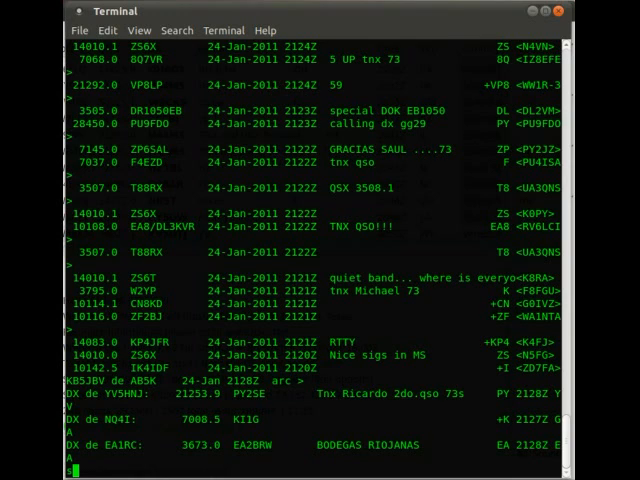
text(sh)
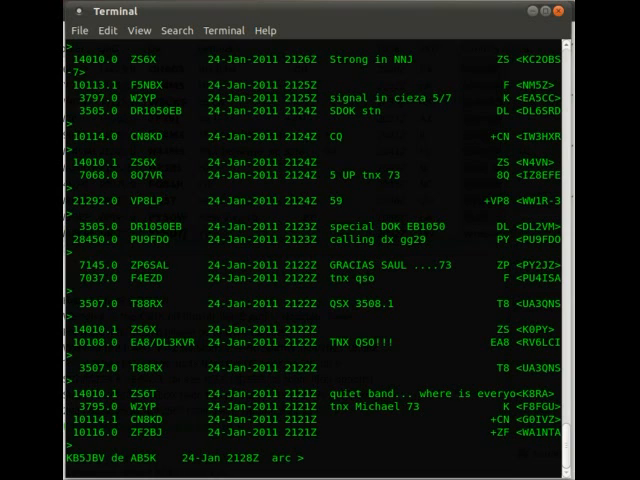
Show the AR-Cluster help command list, then leave the cluster with bye
text(help)
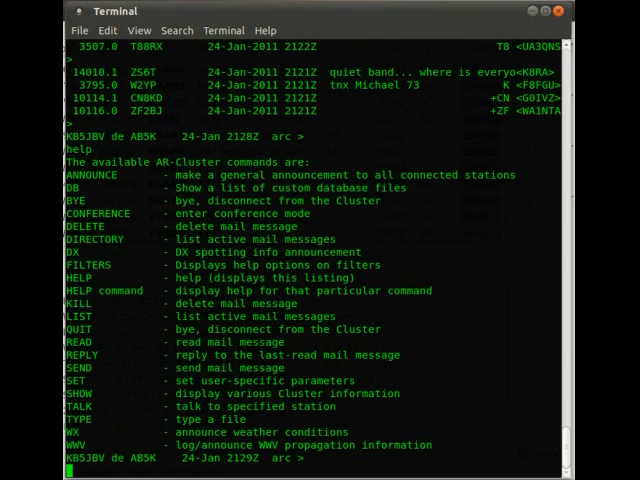
text(bye)
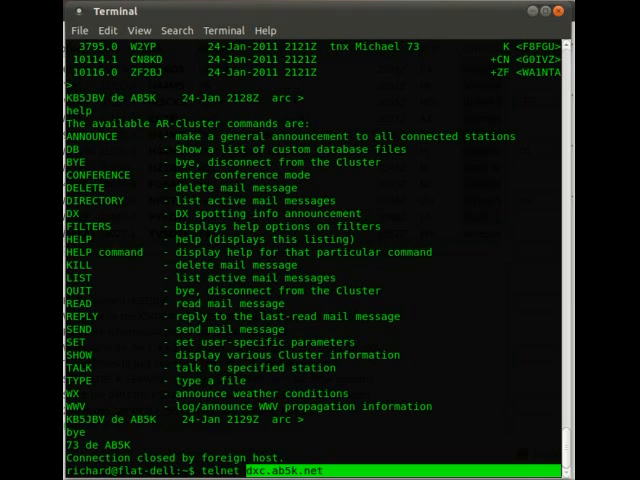
right_click(330, 468)
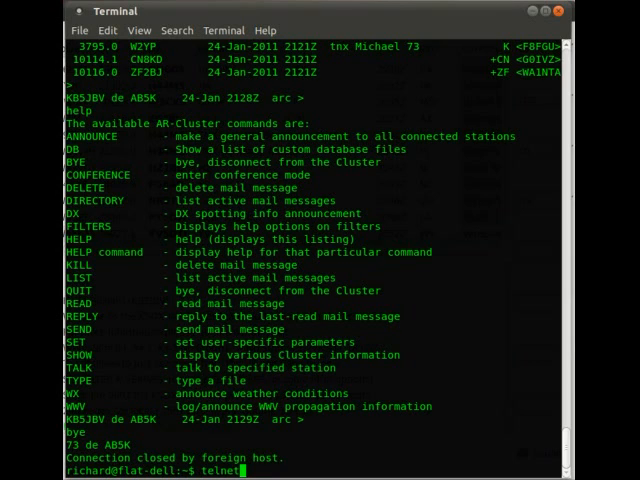
Run telnet bare, fail to reach dxc.ab5k.net from the telnet> prompt, and quit telnet
key(Return)
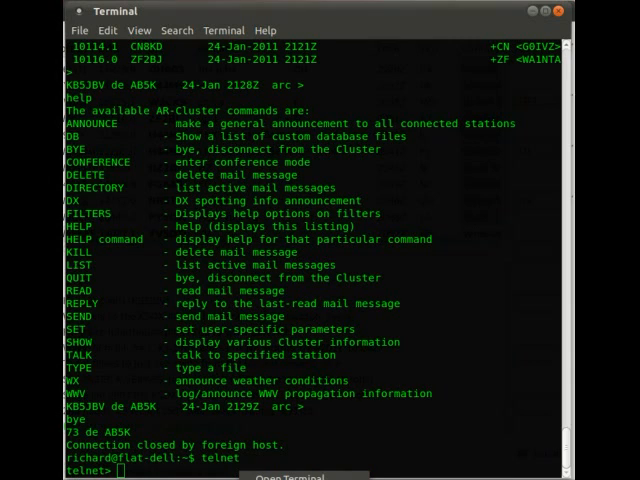
text(dxc.ab5k.net)
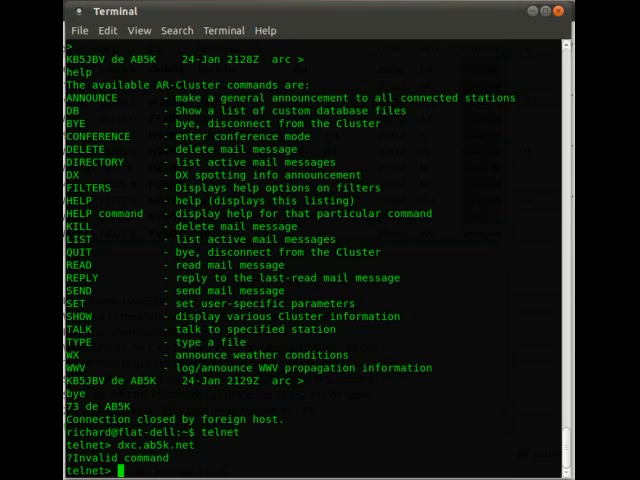
key(up)
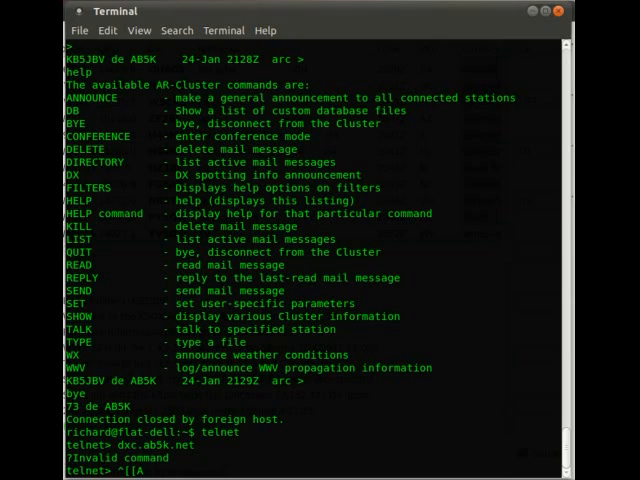
text(o)
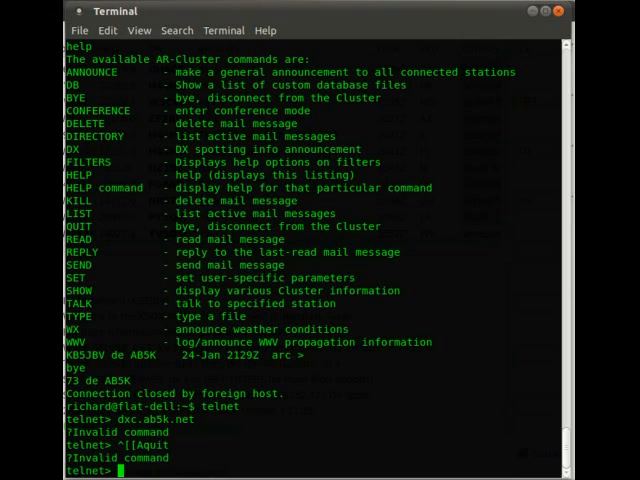
text(qu)
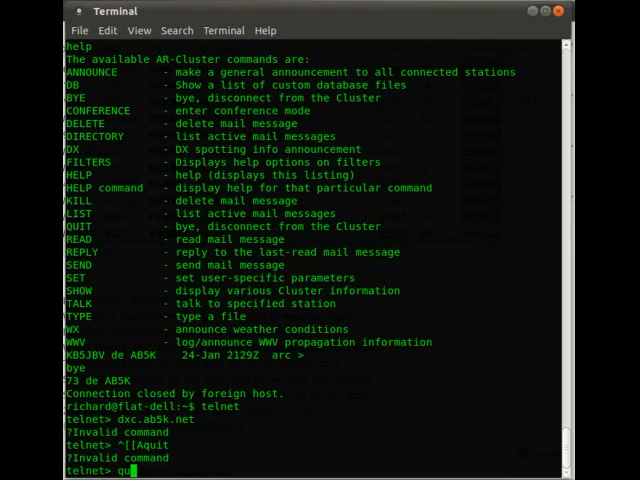
key(Return)
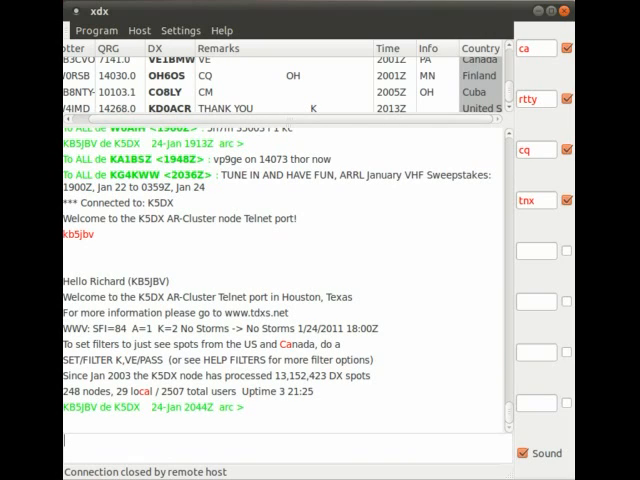
Use the Host menu's Connect entry, leaving xdx with an empty fresh session
click(140, 28)
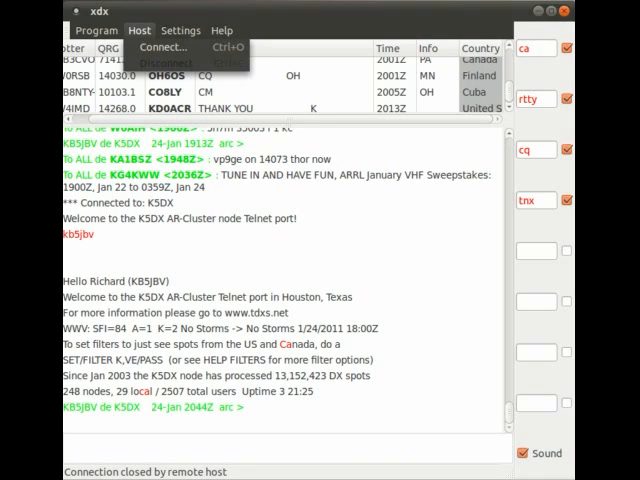
click(96, 30)
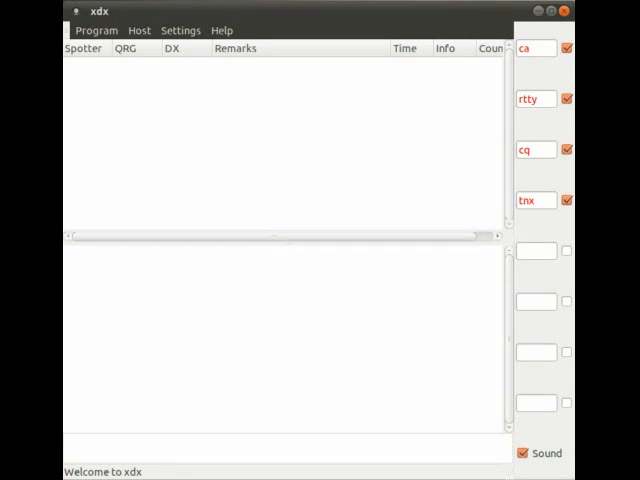
Connect xdx to the K5DX cluster host and receive its welcome banner
click(140, 30)
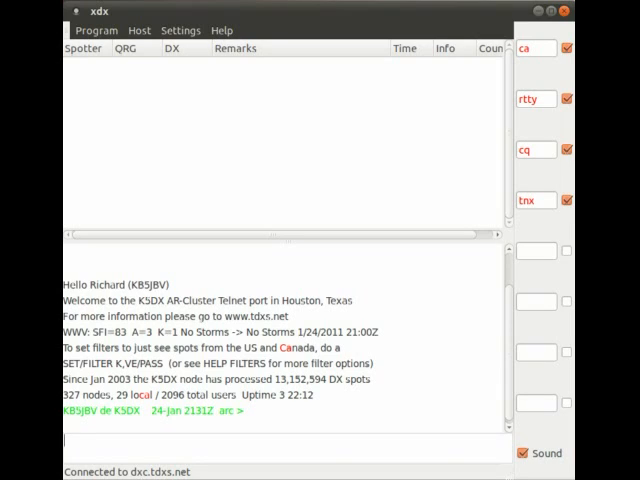
Review the General preferences (callsign, helper programs) under Settings, then close them
click(180, 30)
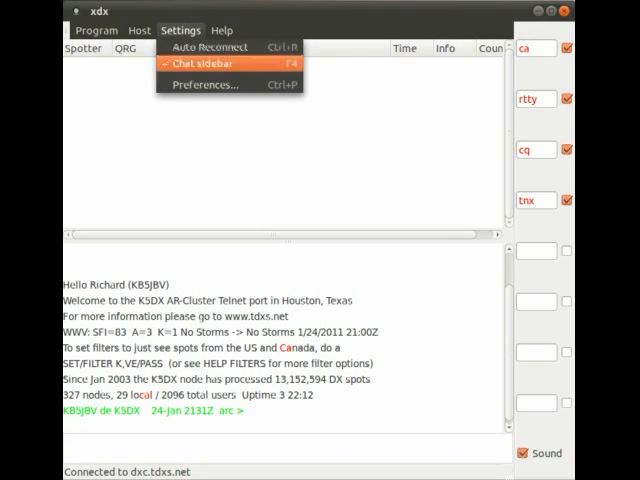
click(206, 84)
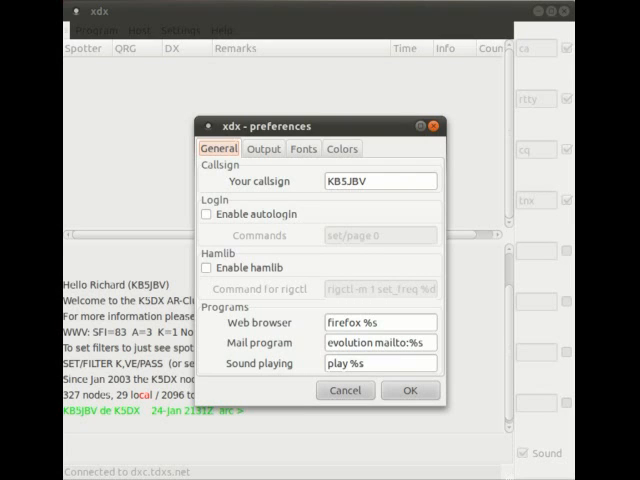
click(340, 148)
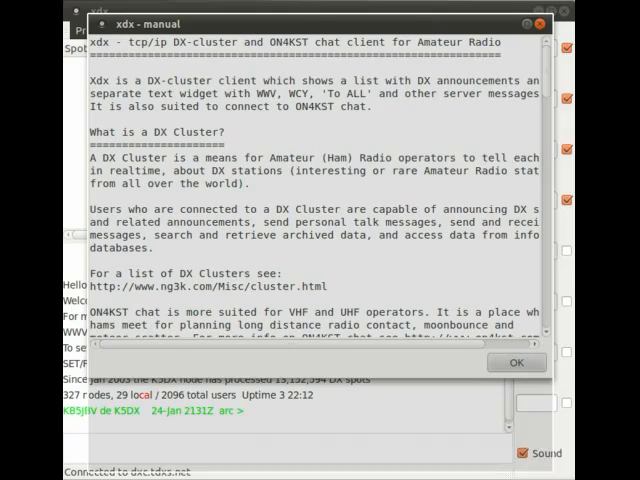
Scroll the xdx manual down to its cluster commands and the ng3k.com cluster list link
scroll(down, 3)
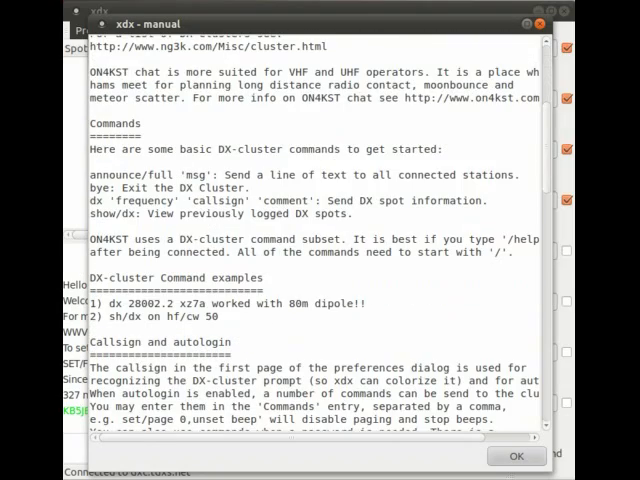
scroll(down, 3)
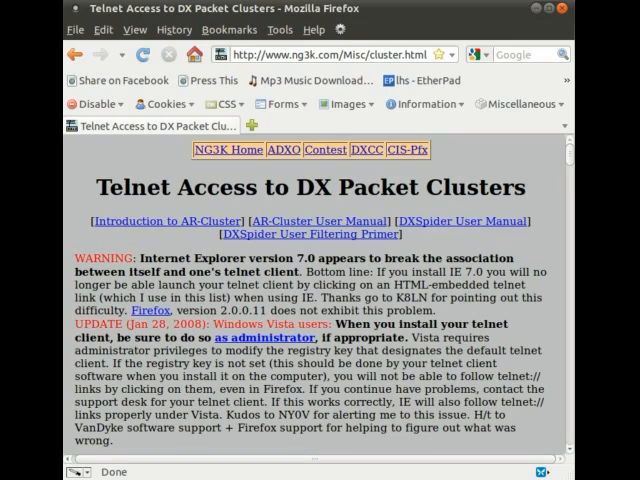
scroll(down, 3)
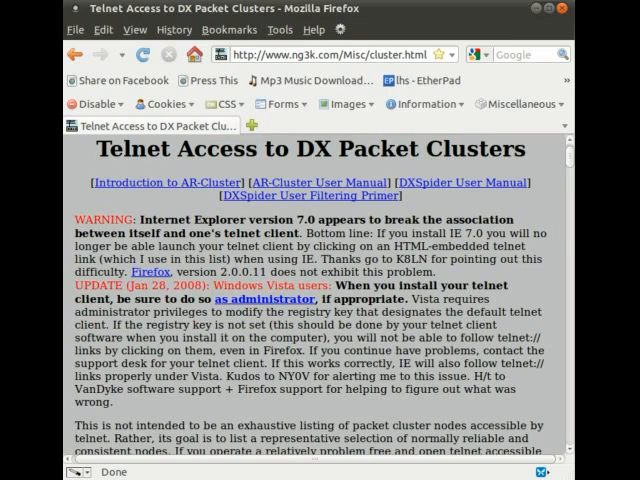
scroll(down, 3)
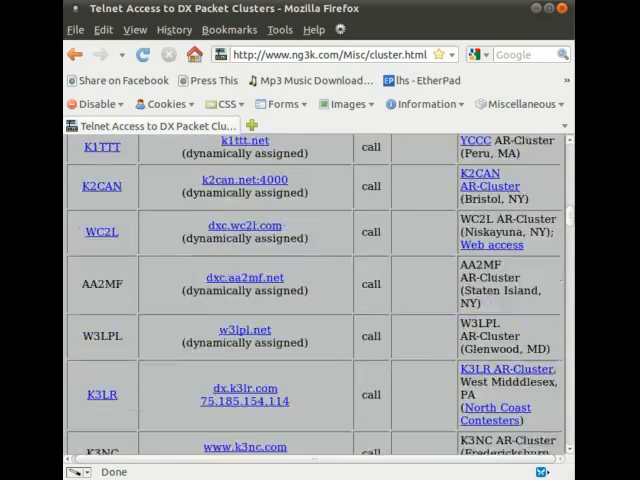
scroll(down, 3)
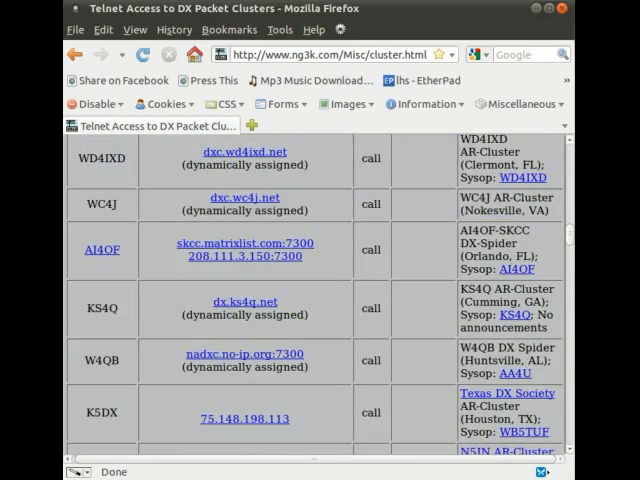
scroll(down, 3)
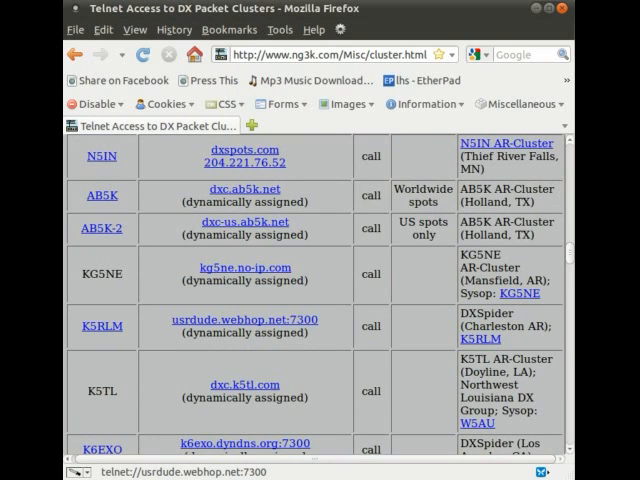
scroll(down, 3)
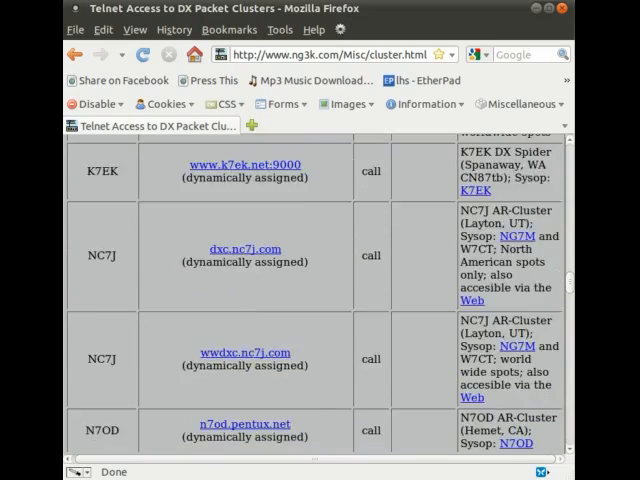
scroll(down, 3)
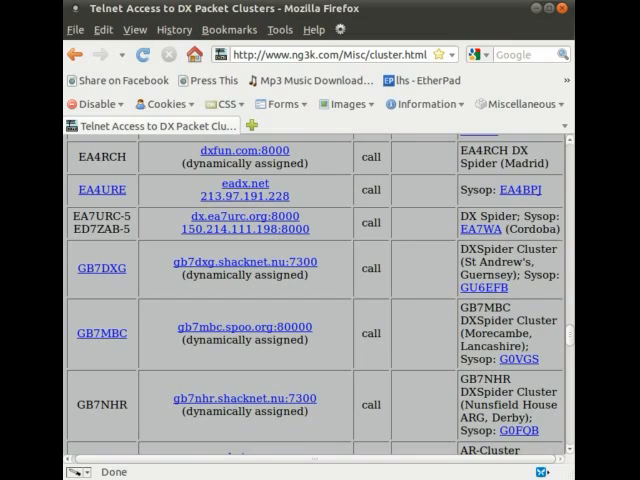
scroll(up, 3)
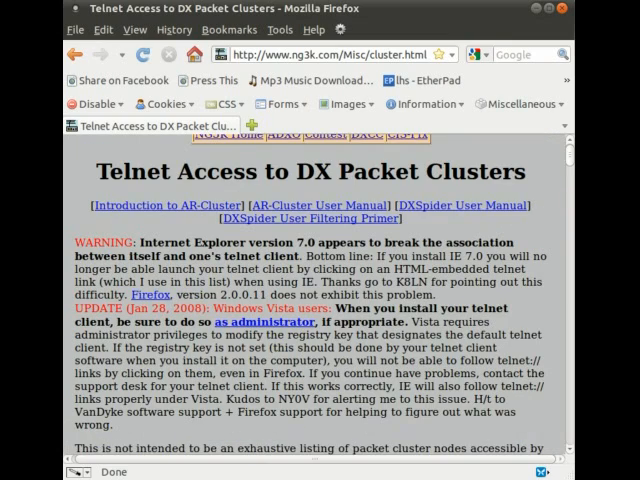